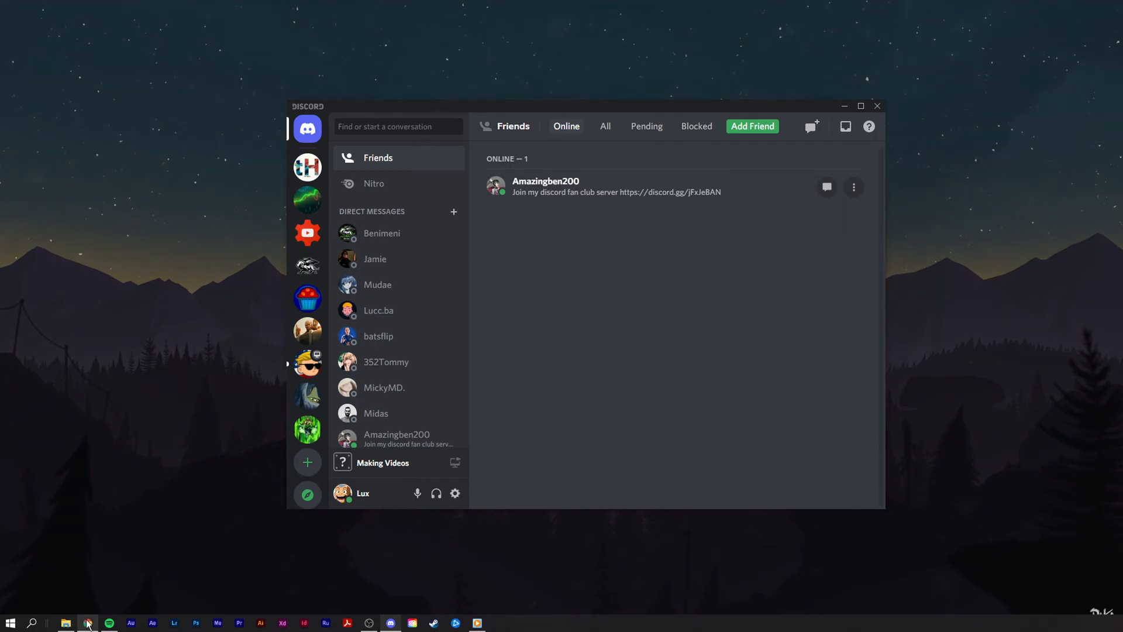
Step: Bring up the OBS Virtualcam 2.0.5 forum page in Chrome and review its How to use section
click(109, 621)
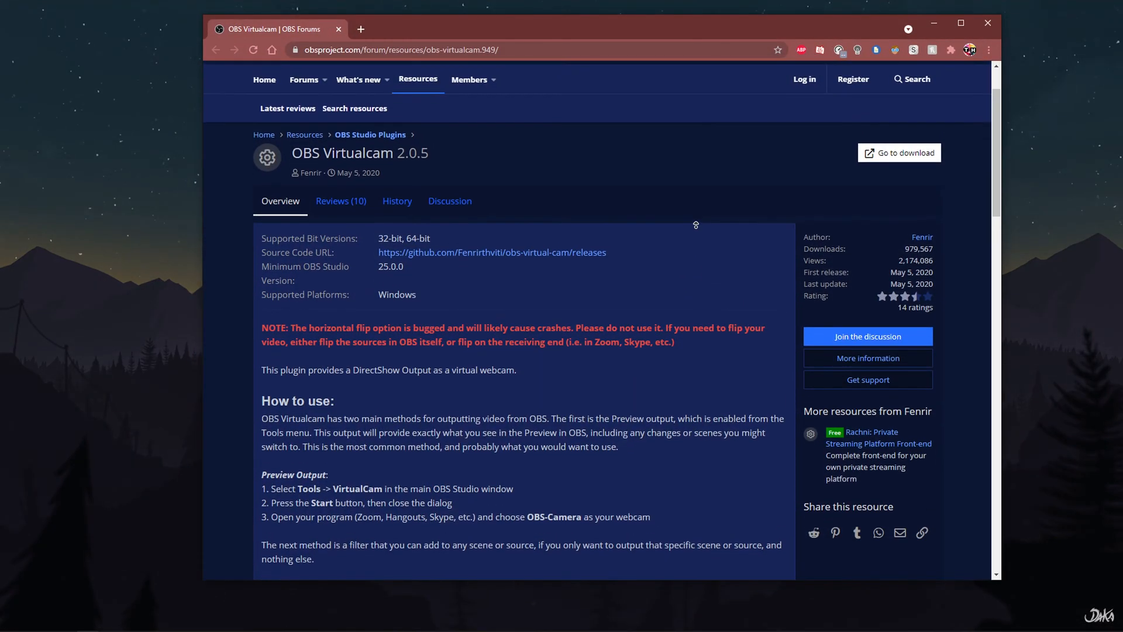
scroll(up, 3)
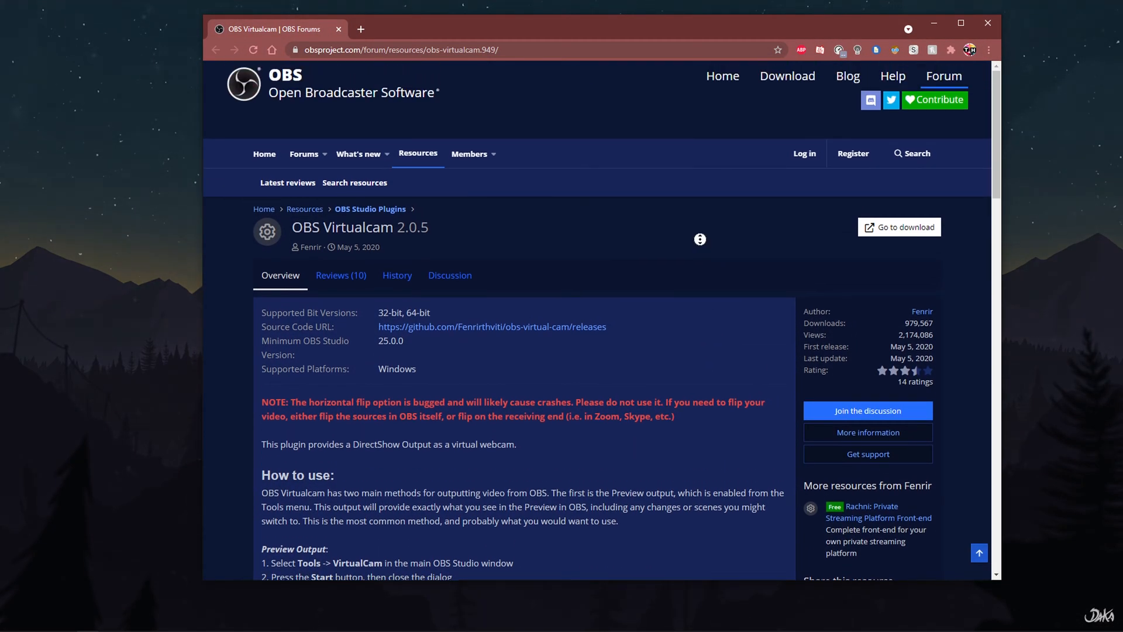
scroll(down, 3)
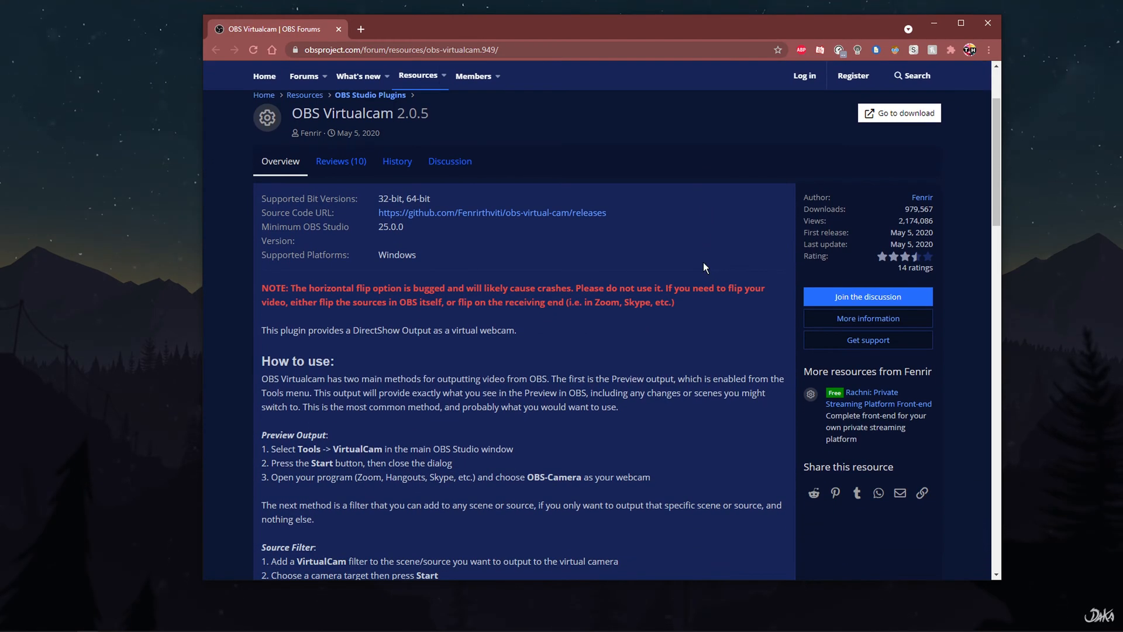
mouse_move(898, 113)
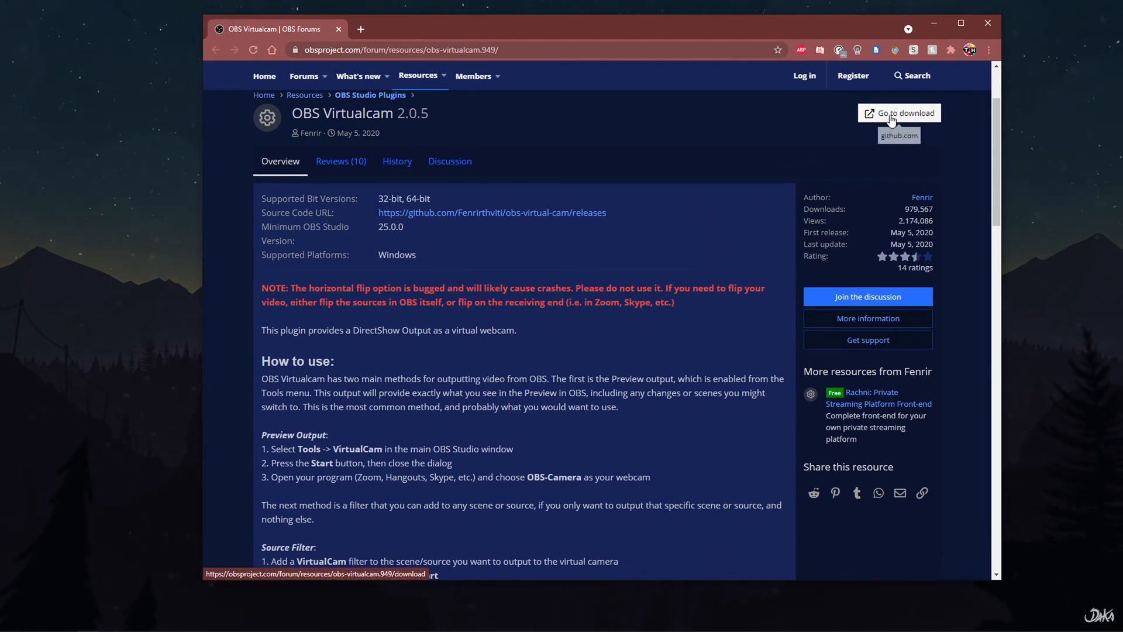
mouse_move(748, 208)
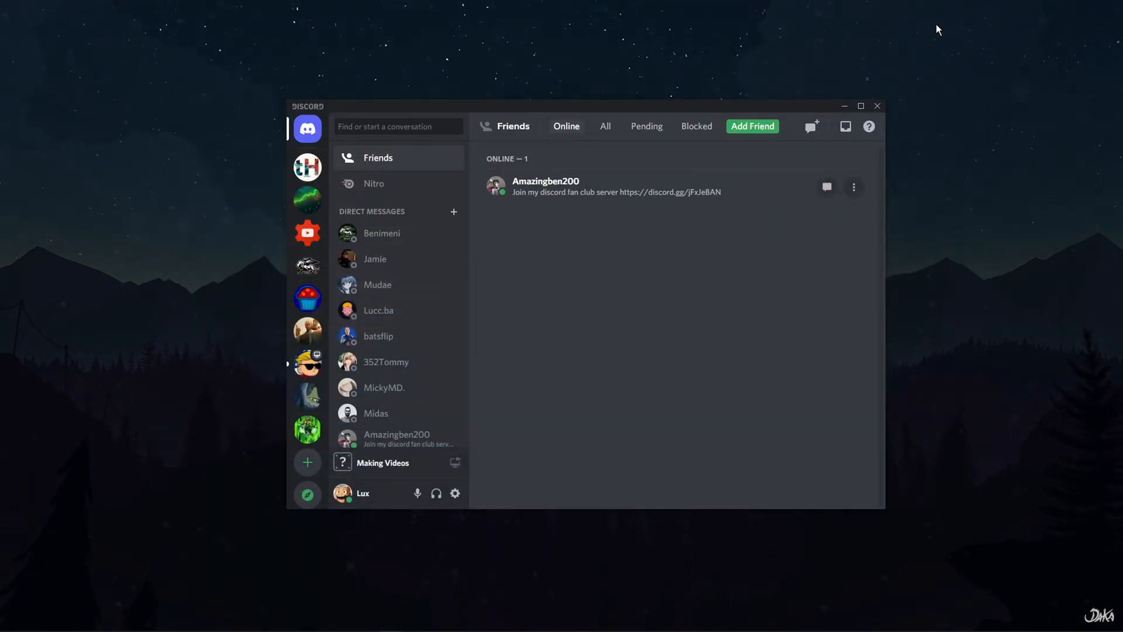
mouse_move(790, 234)
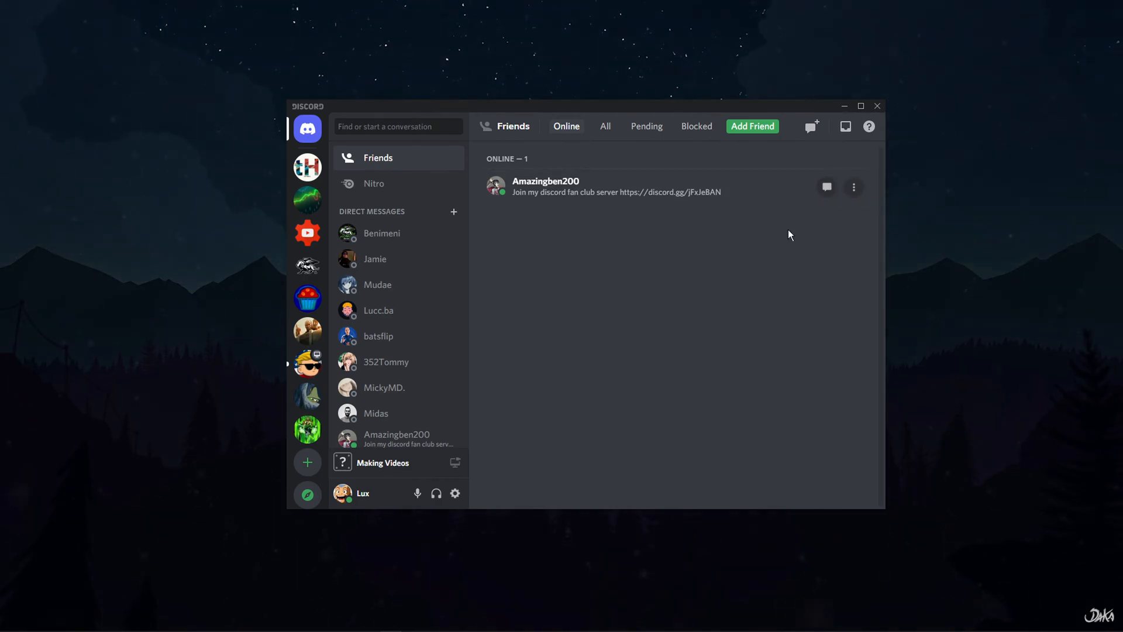
mouse_move(569, 474)
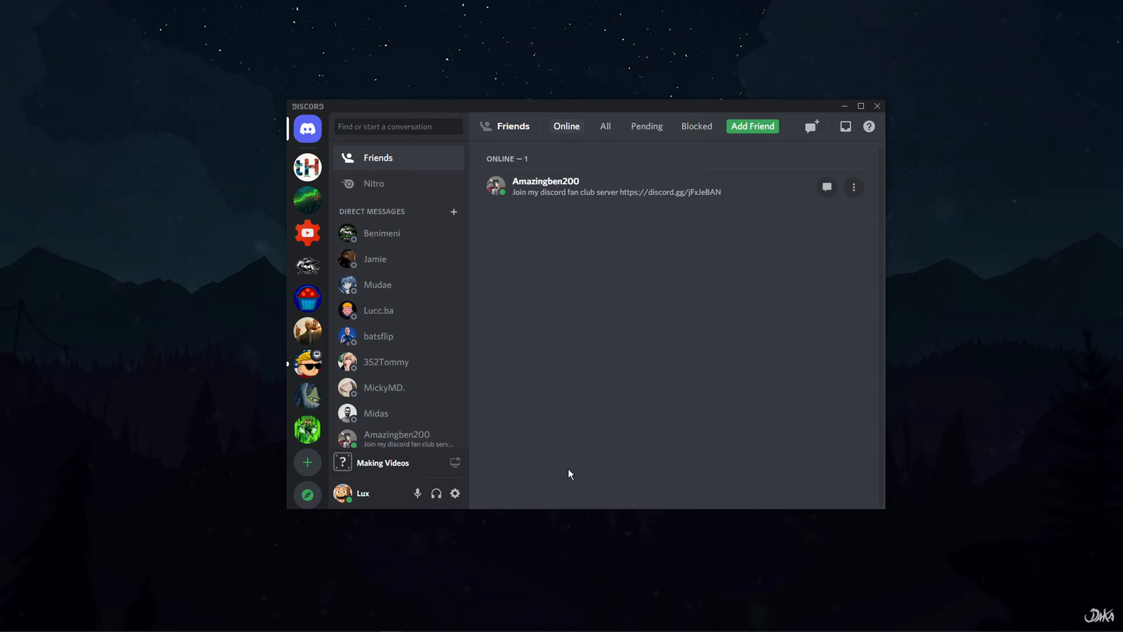
mouse_move(454, 493)
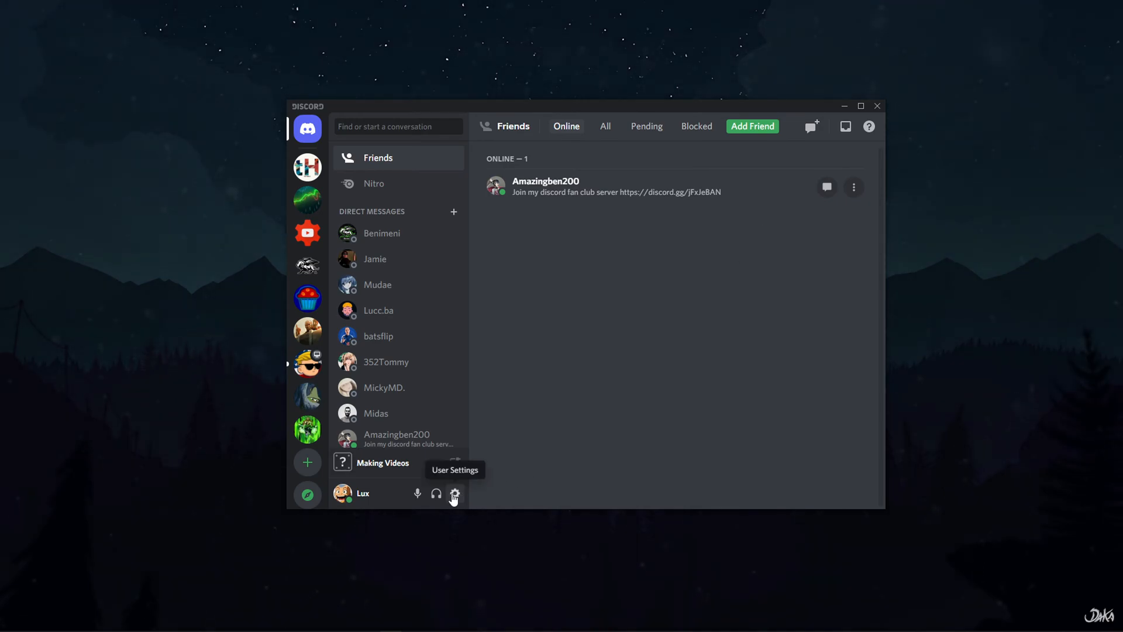
Step: Go to Discord's User Settings and switch to the Voice & Video page
click(454, 494)
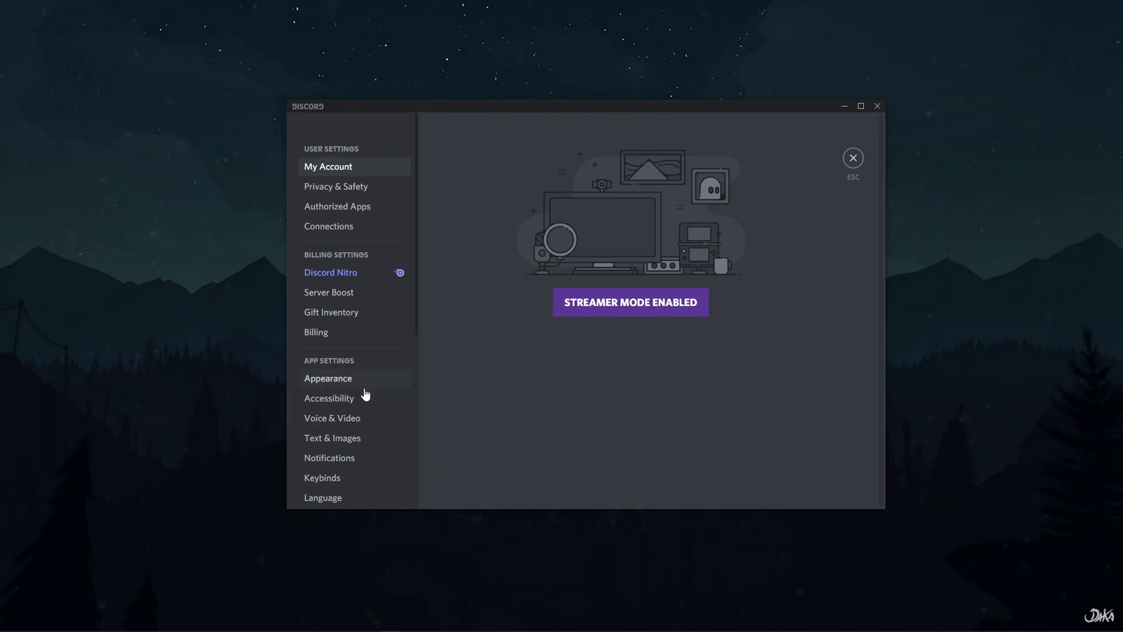
scroll(down, 3)
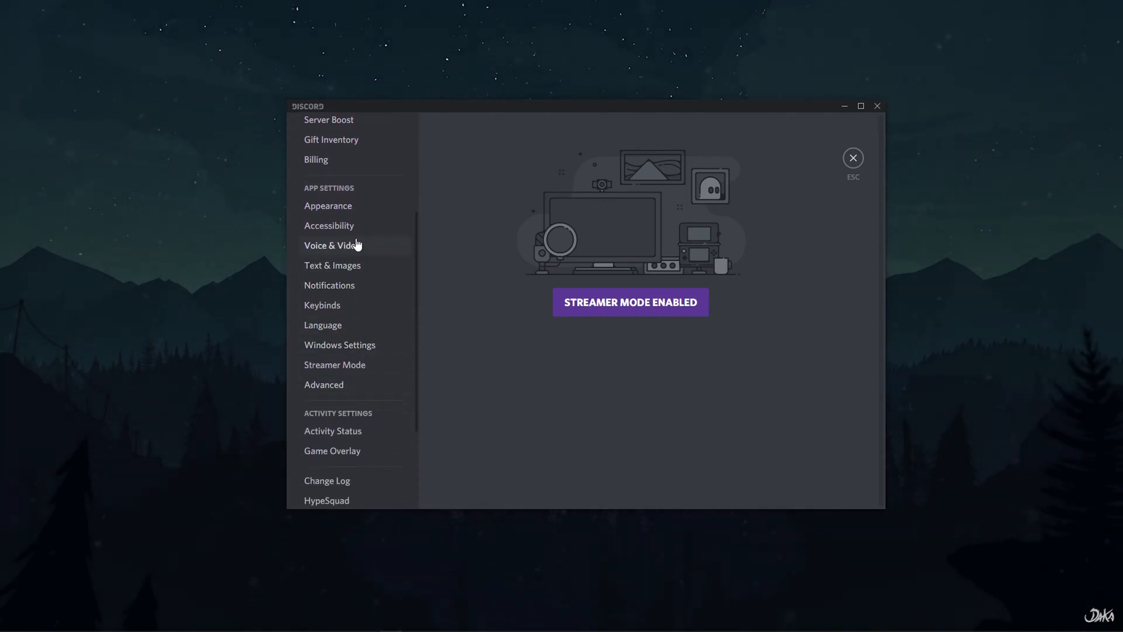
click(332, 244)
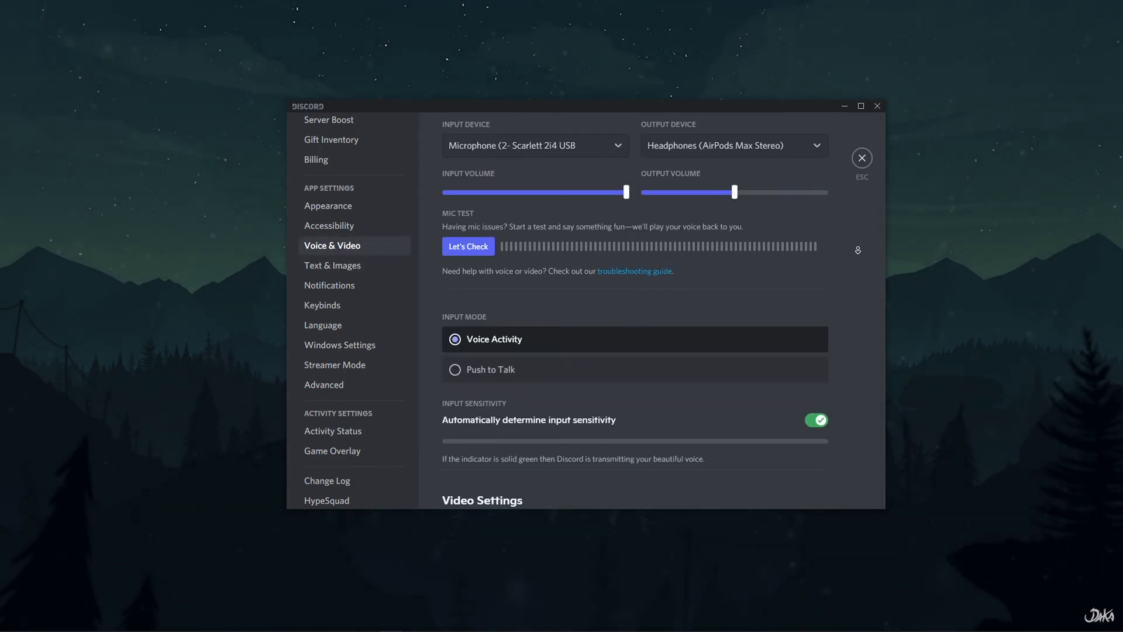
Step: Reach the Video Settings section and show the camera list with OBS-Camera, Logi Capture and OBS Virtual Camera
scroll(down, 3)
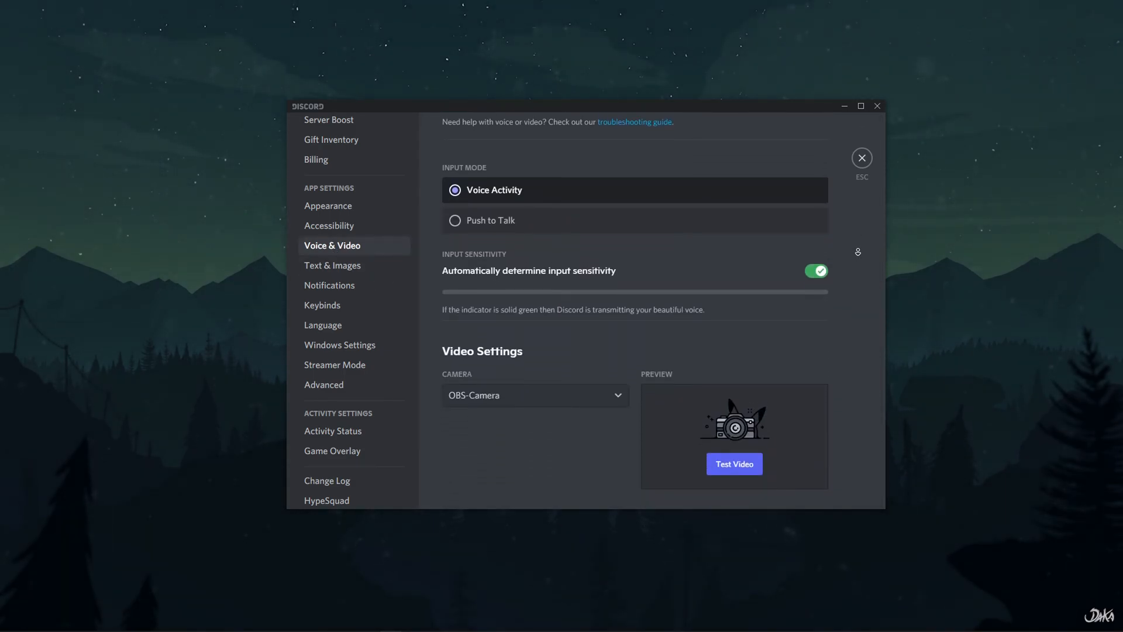
scroll(down, 3)
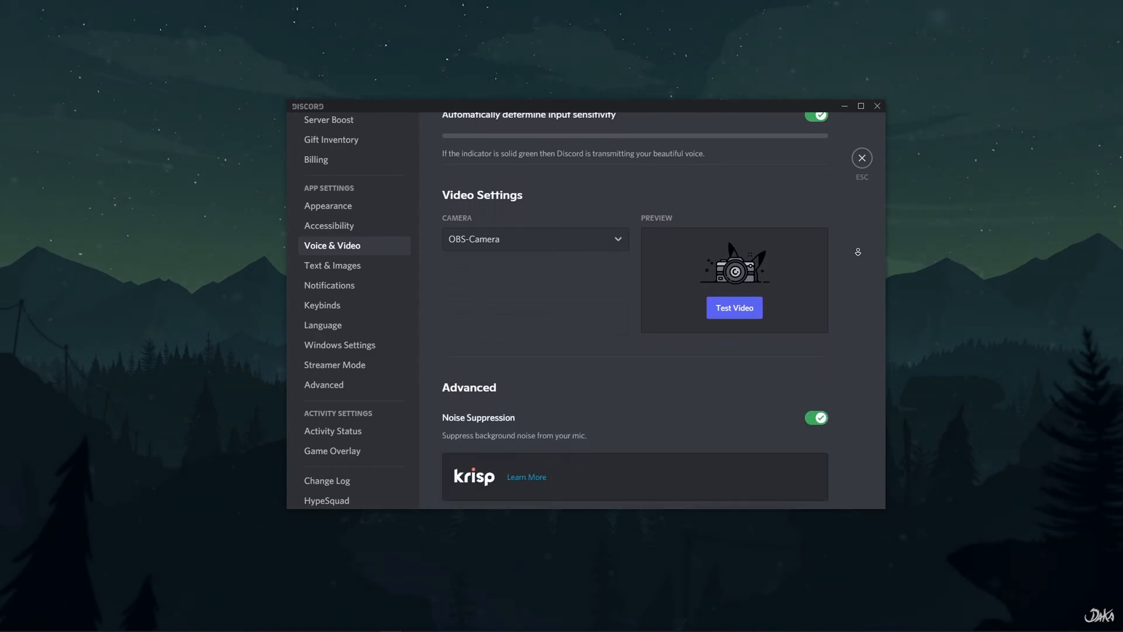
scroll(down, 3)
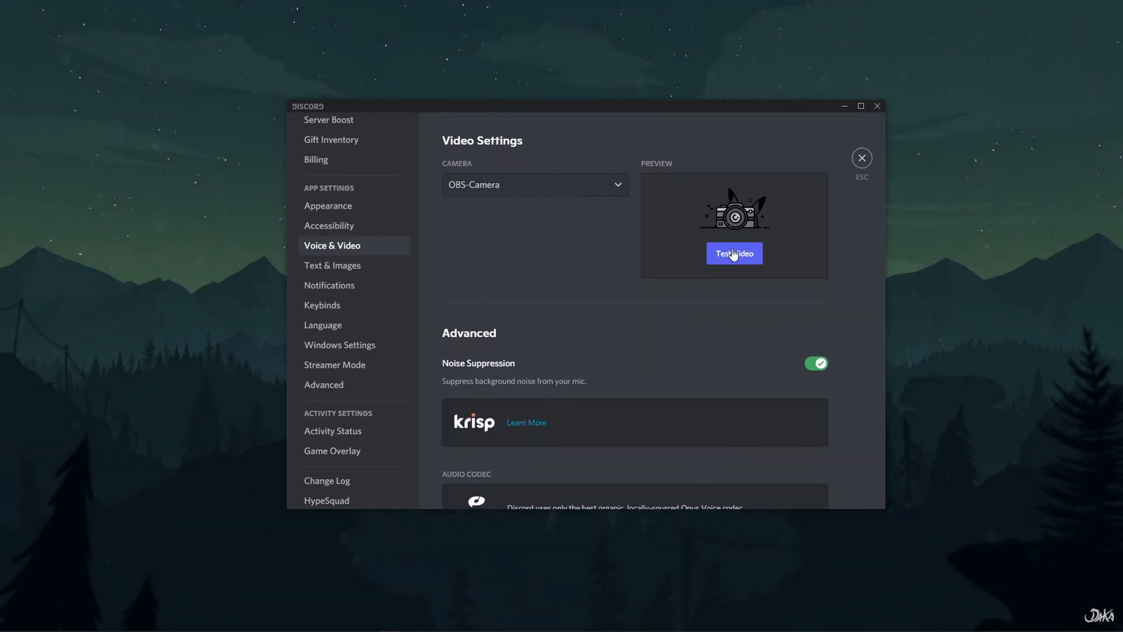
mouse_move(507, 196)
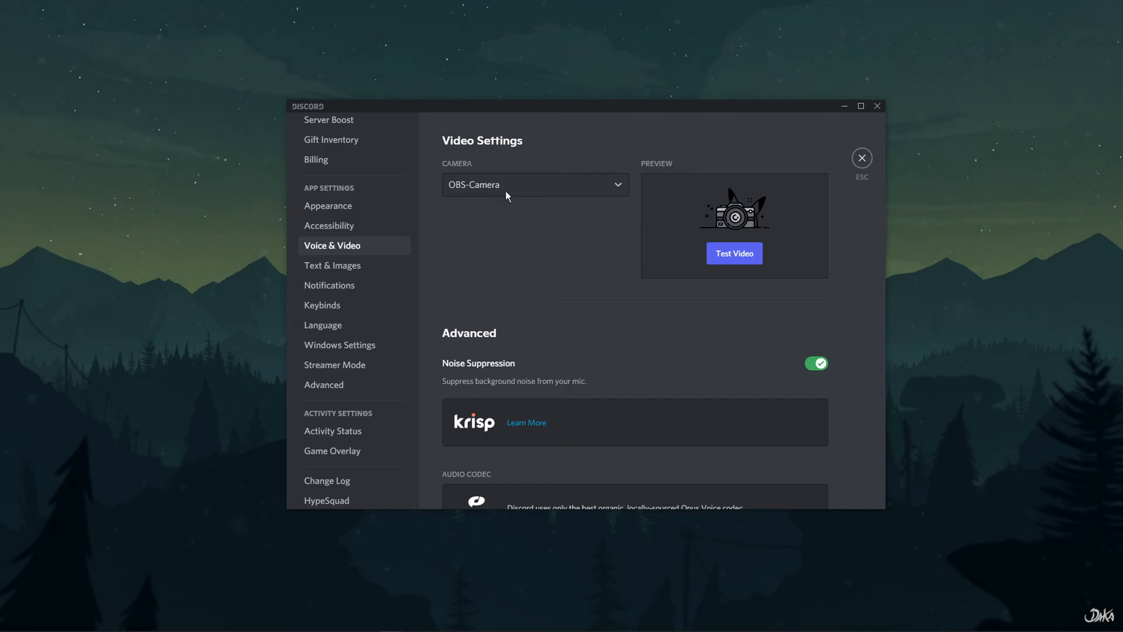
click(534, 184)
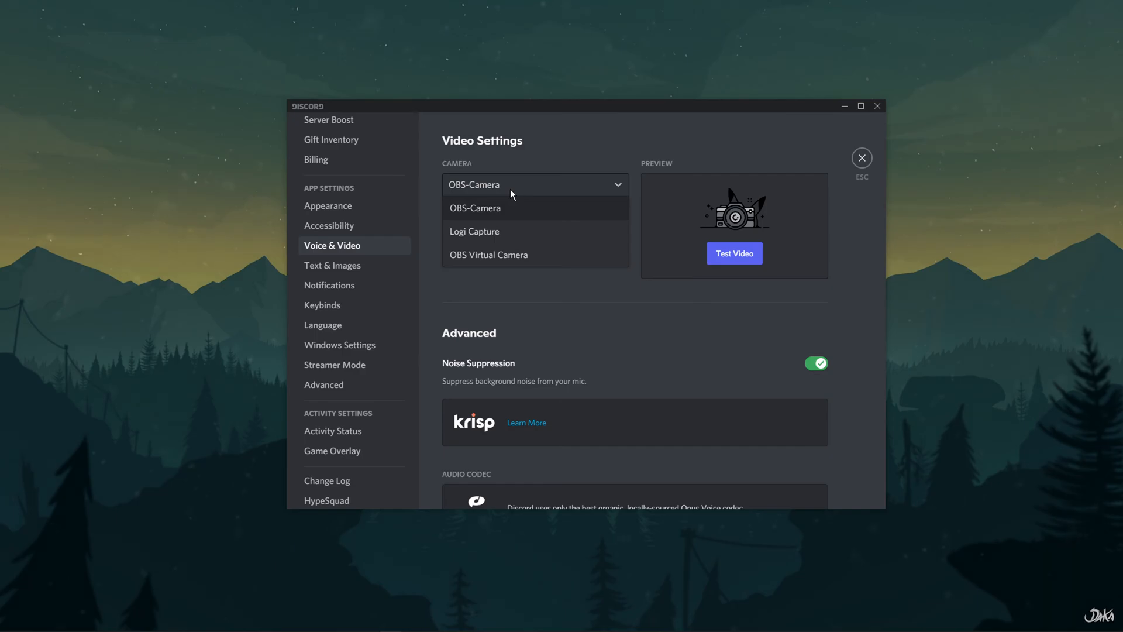
mouse_move(493, 265)
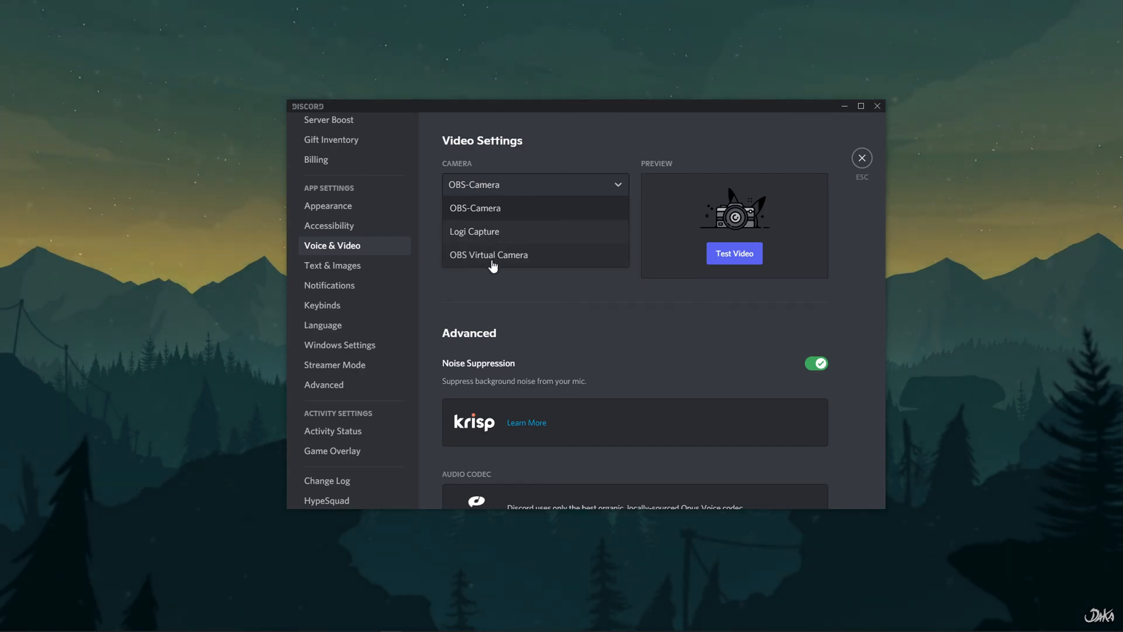
Step: Keep OBS-Camera as the camera and start the Test Video preview
click(474, 208)
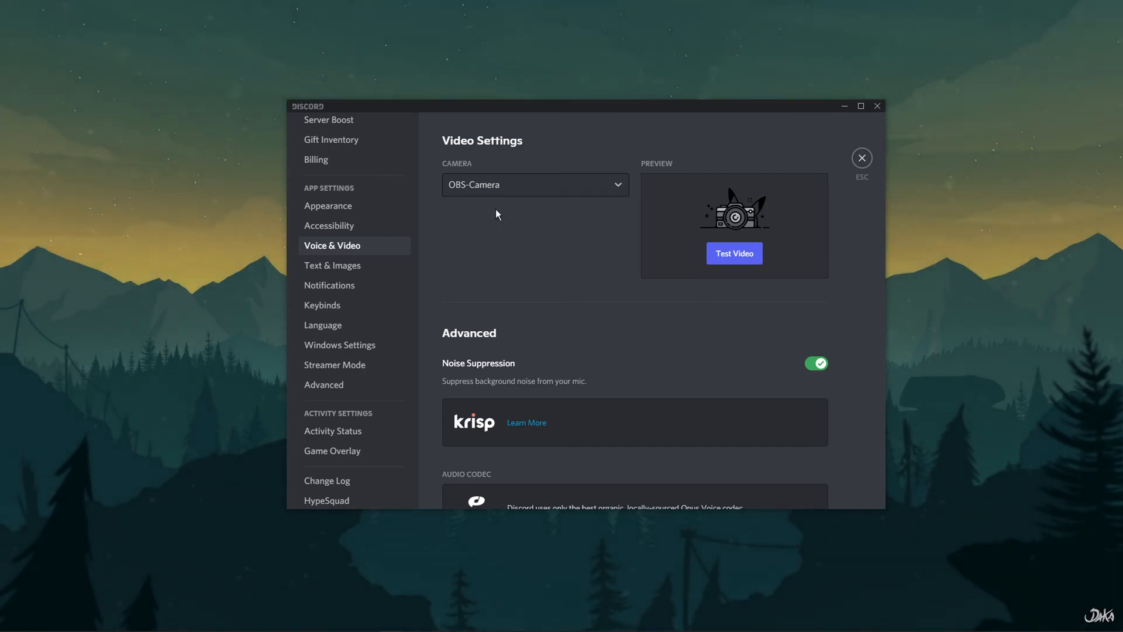
mouse_move(734, 256)
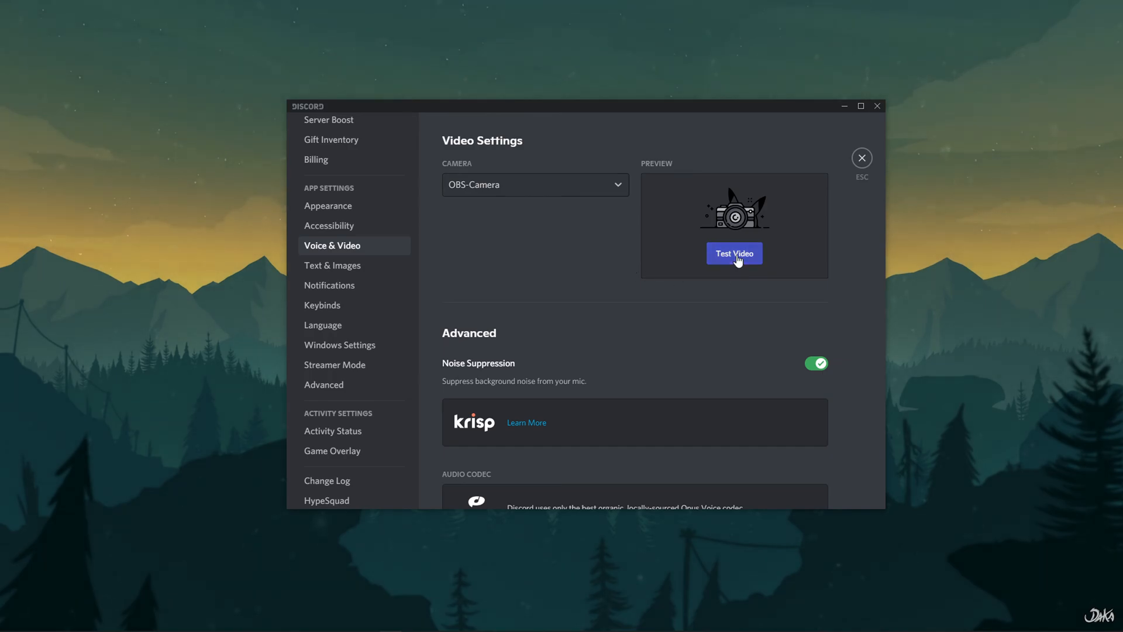
click(734, 253)
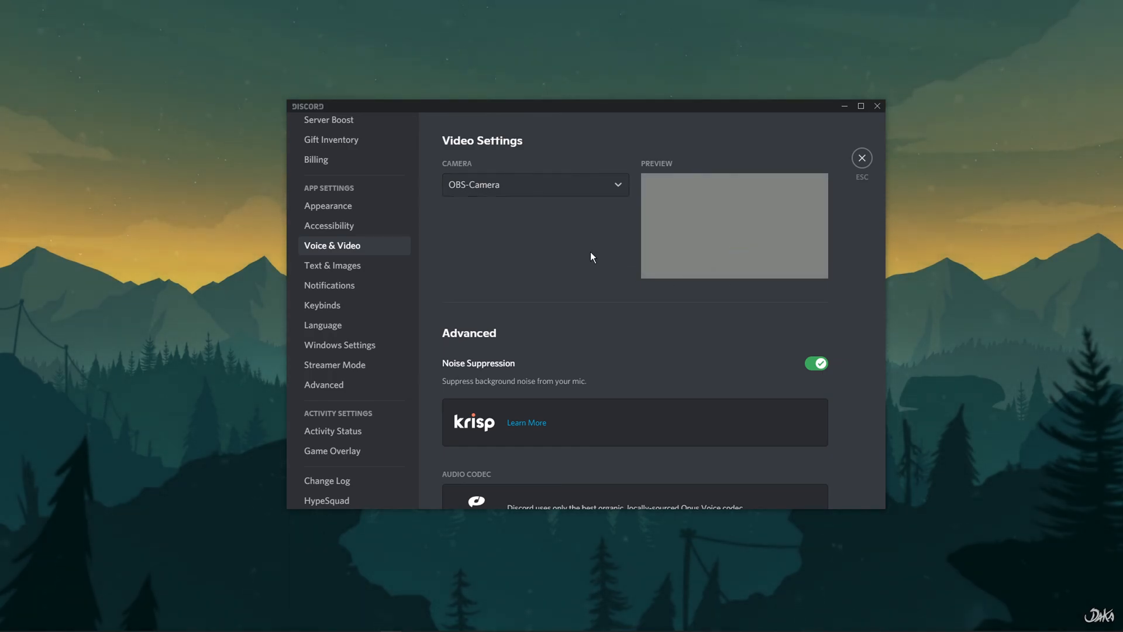